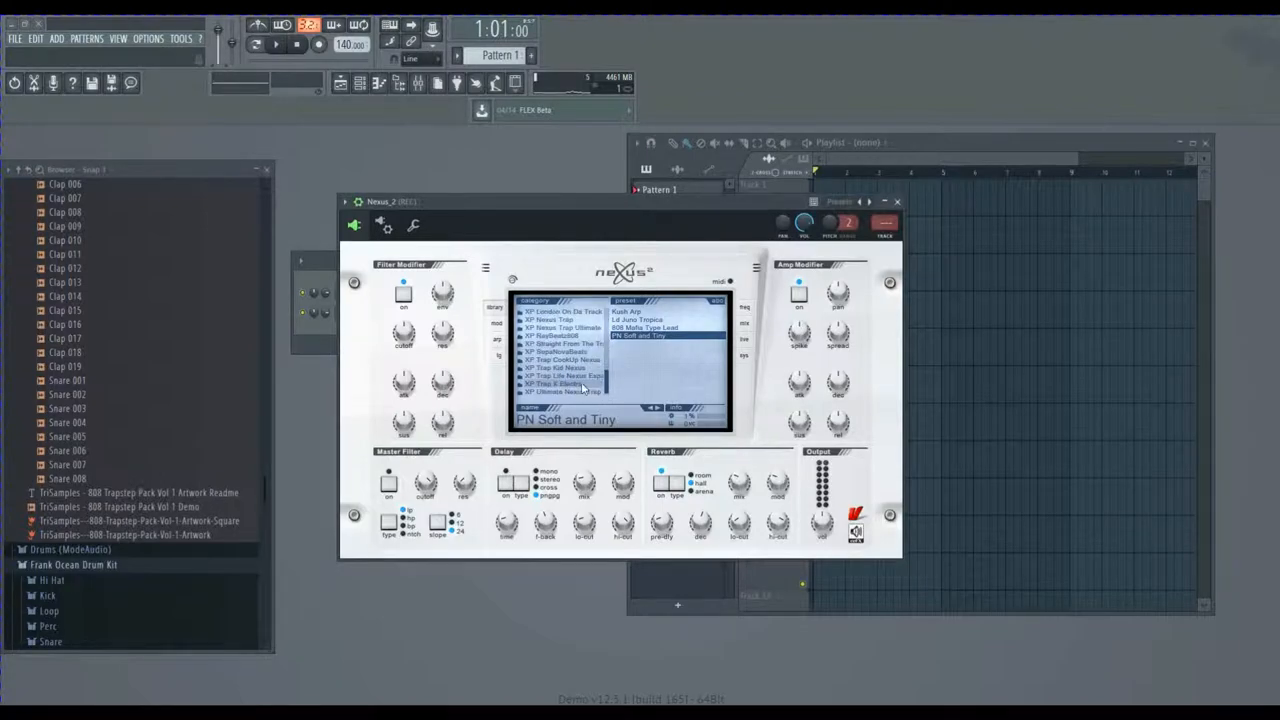
- Load the Trap Kid - AR Sinebells preset on the Nexus channel and close its window
left_click(560, 368)
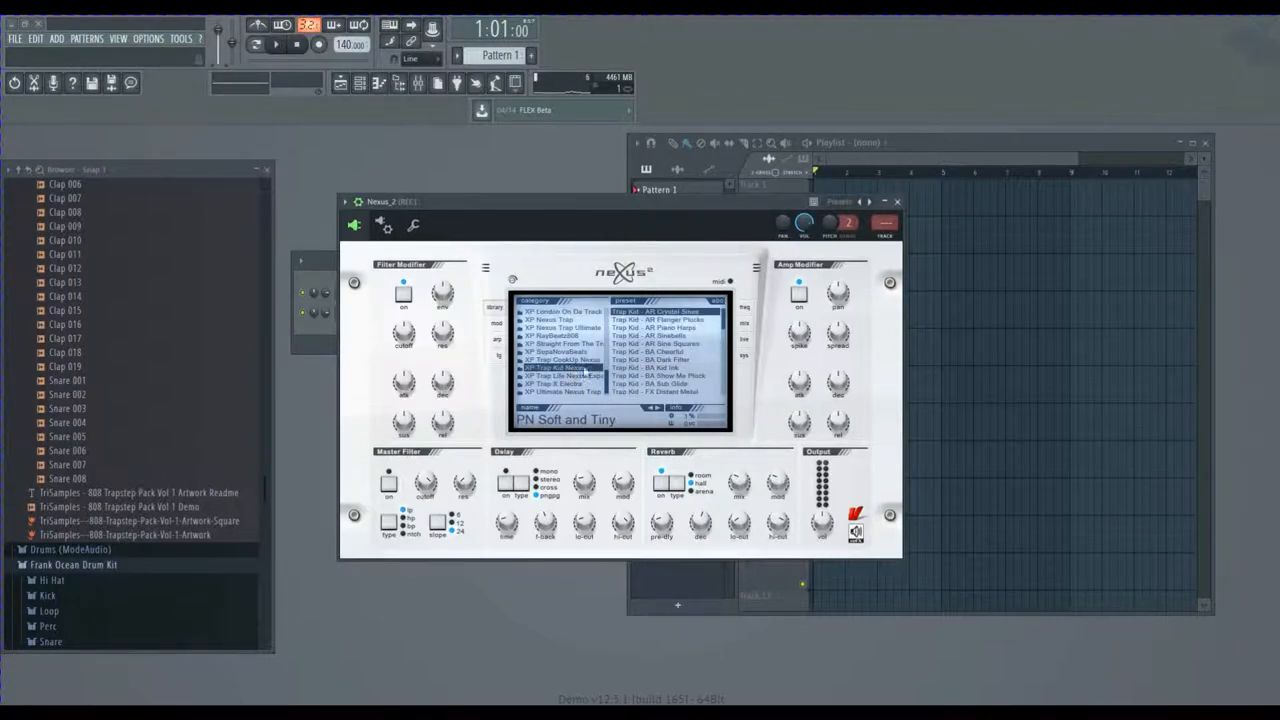
left_click(660, 336)
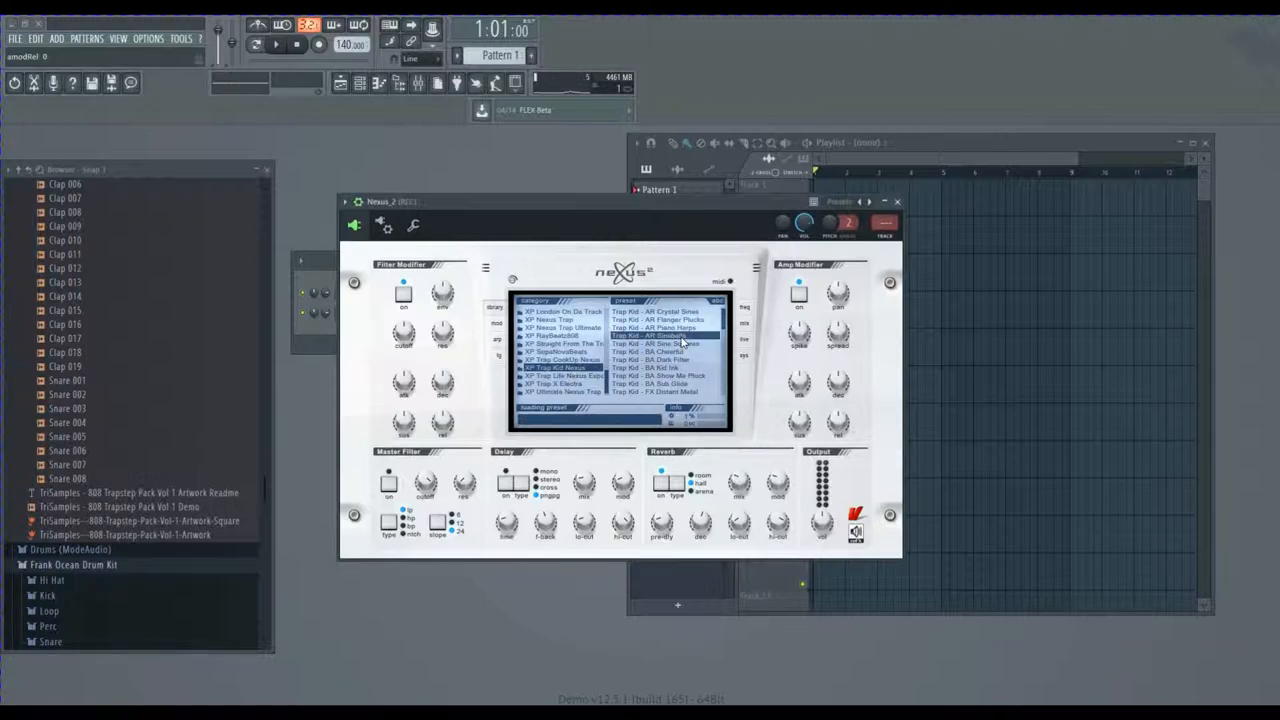
left_click(660, 336)
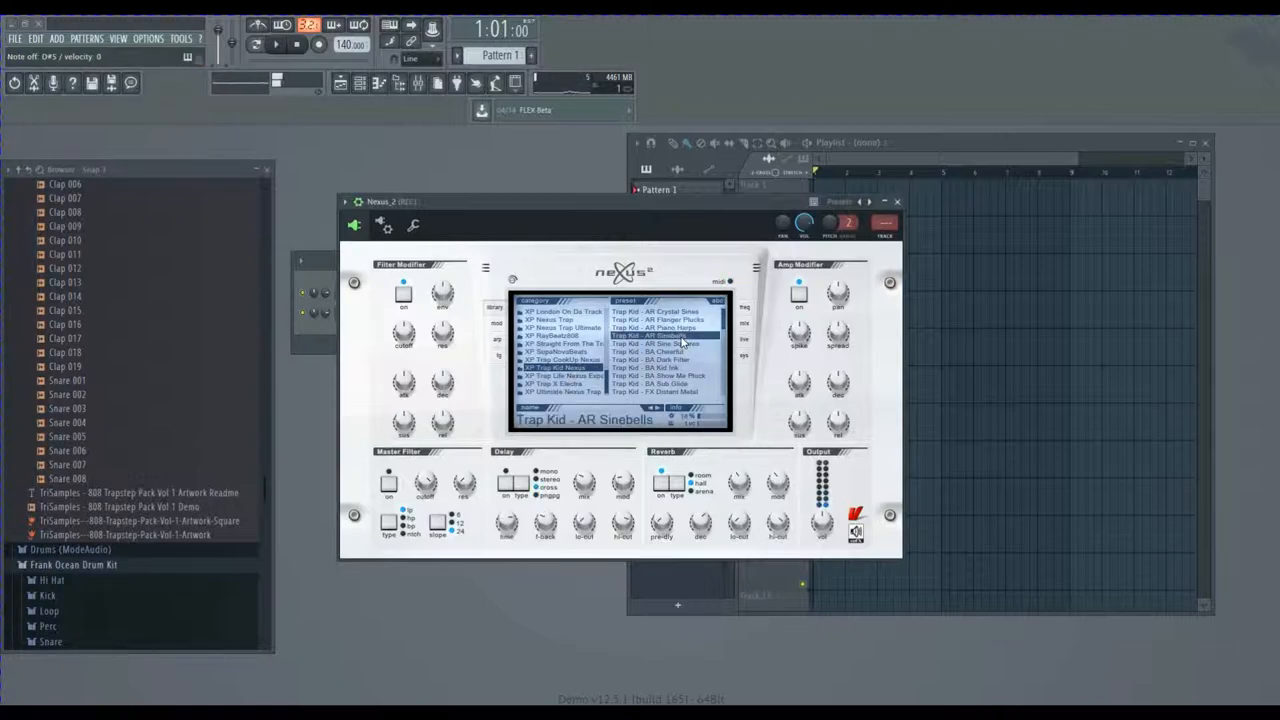
left_click(318, 44)
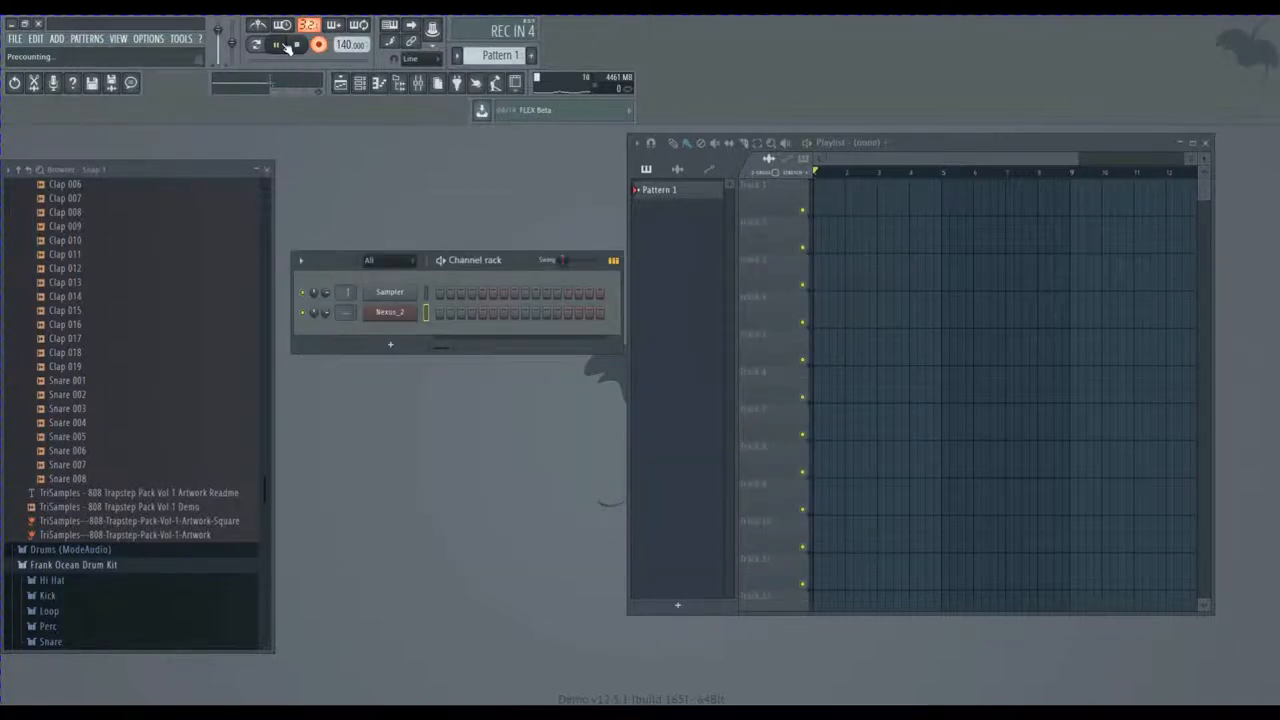
- Record the Sinebells melody on the Nexus channel into Pattern 1
left_click(256, 44)
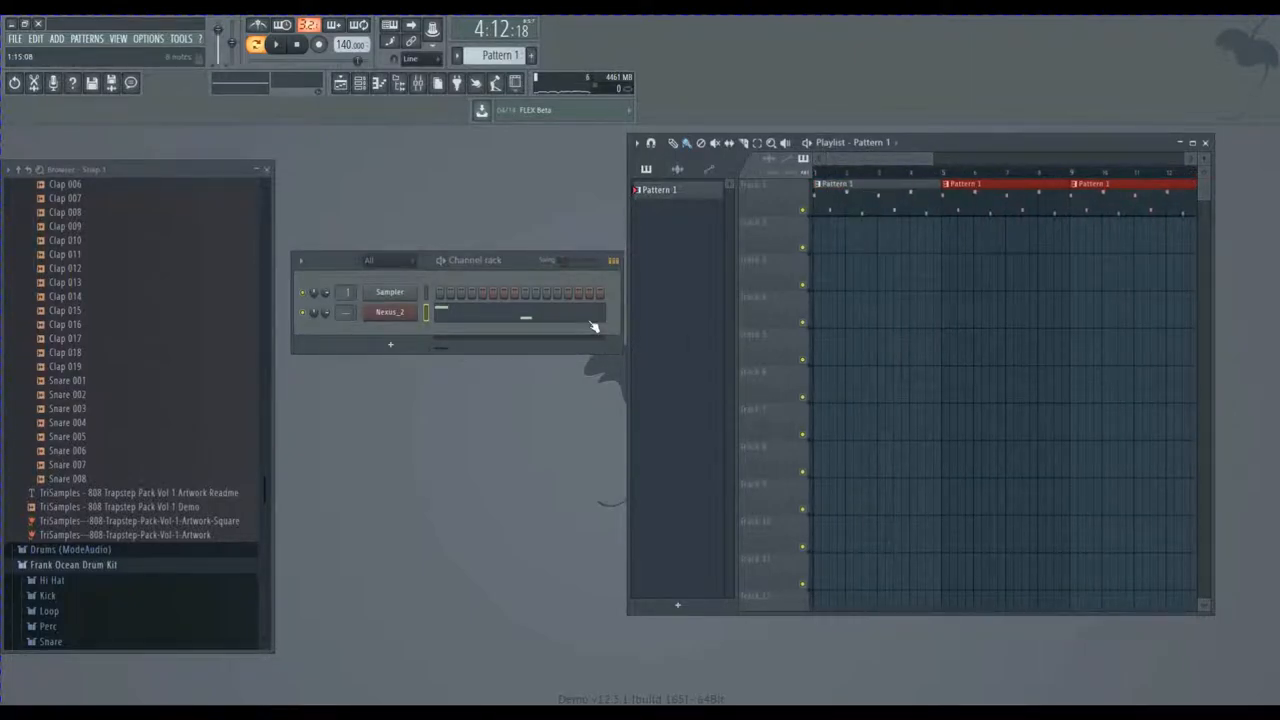
left_click(390, 344)
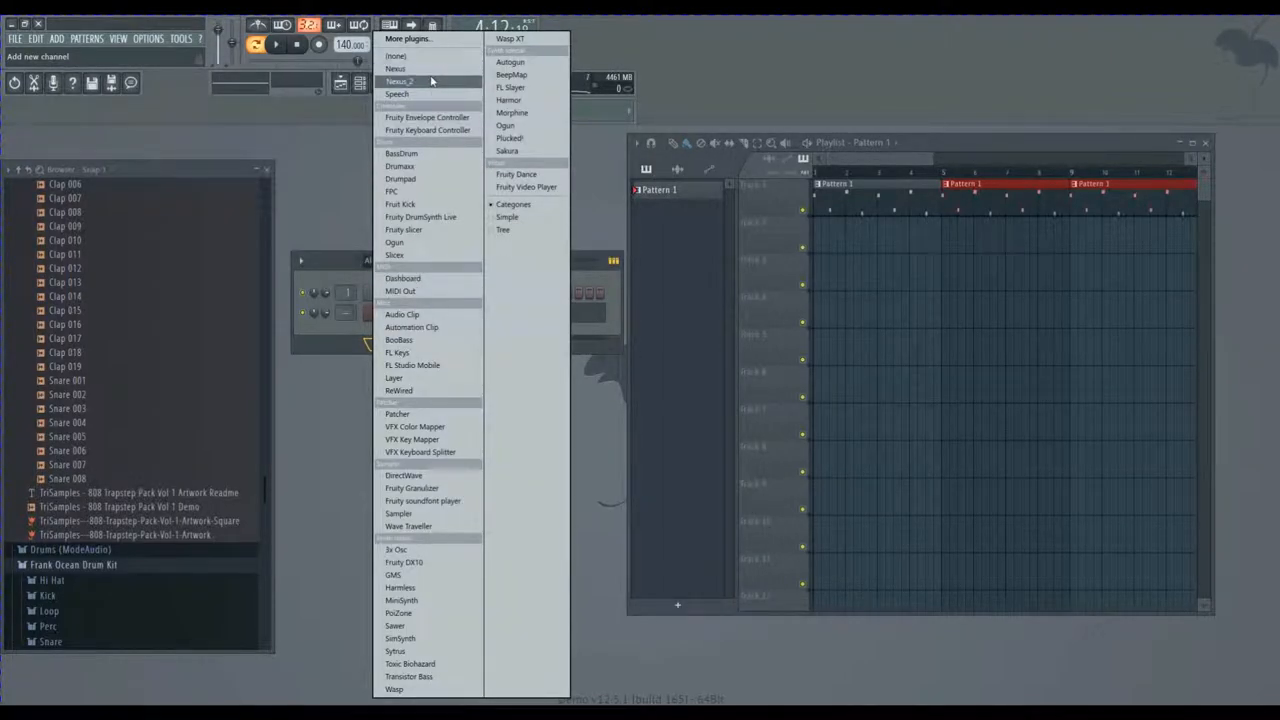
- Add a second Nexus channel with the Trap Kid - BA Dark Fat preset and record its melody into Pattern 2
left_click(396, 68)
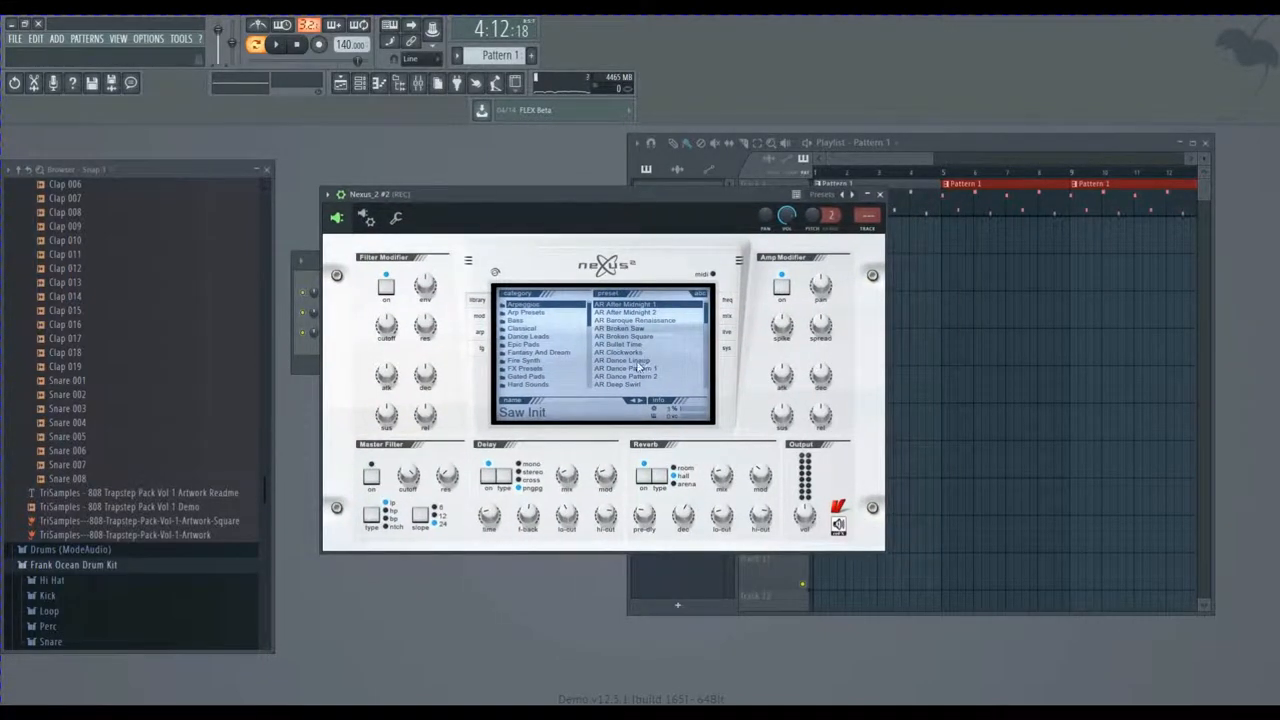
left_click(636, 352)
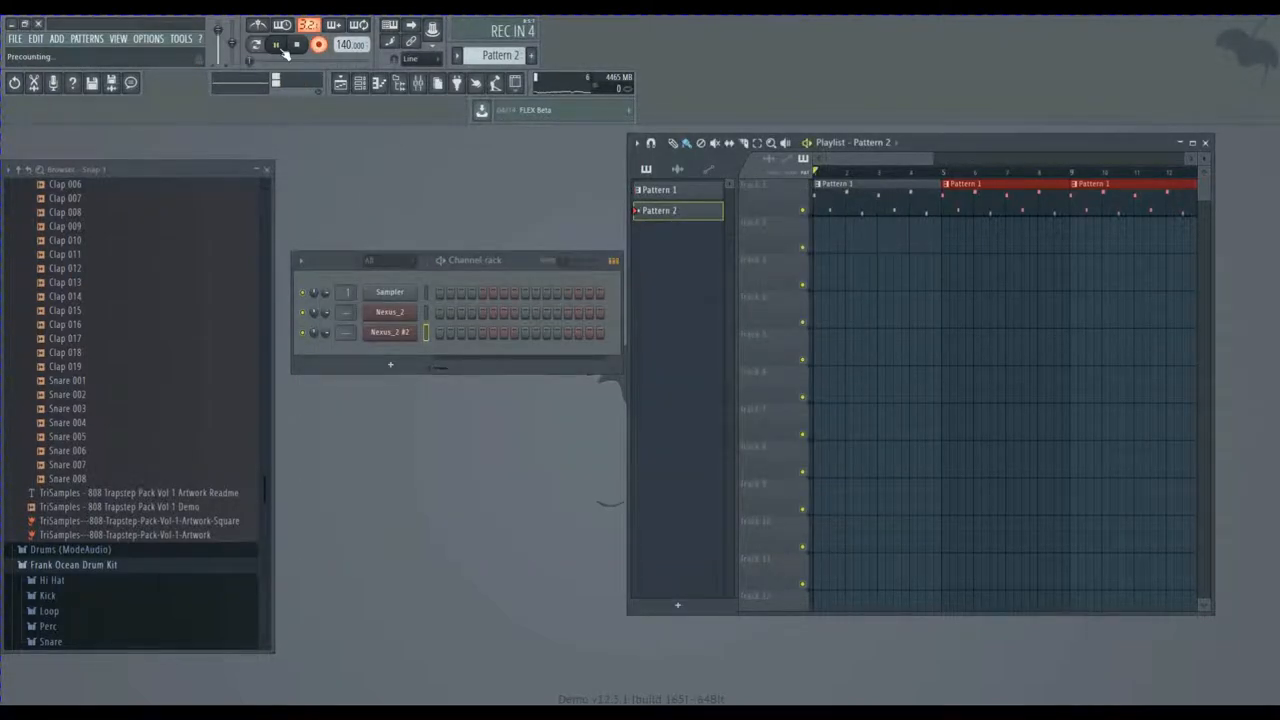
left_click(256, 44)
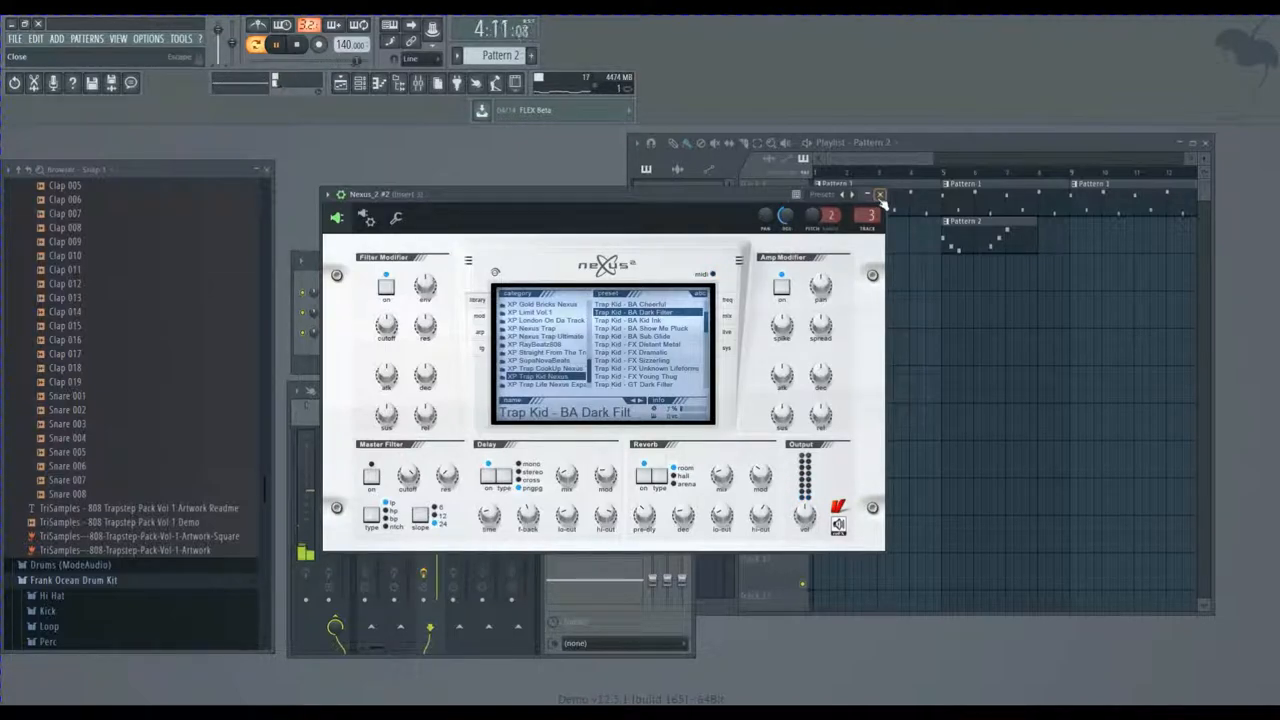
- Repeat Pattern 2 along track 2 of the playlist beneath the Pattern 1 melody
left_click(880, 194)
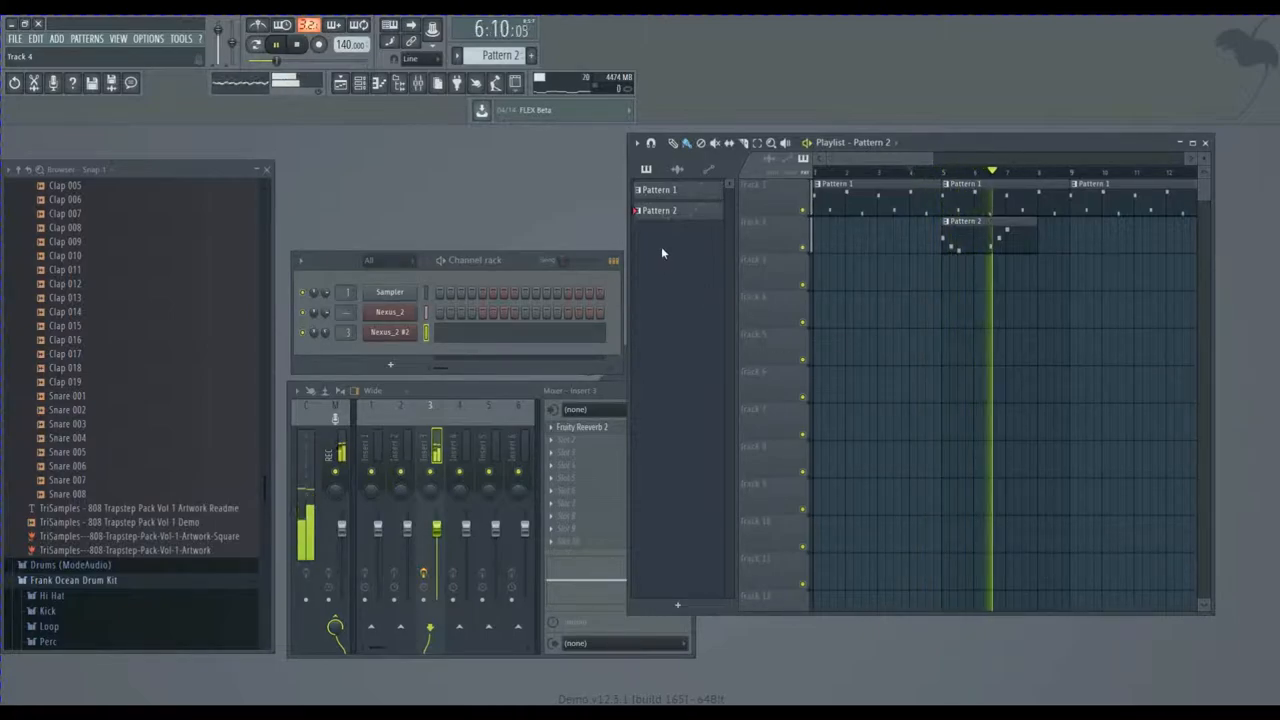
left_click(276, 44)
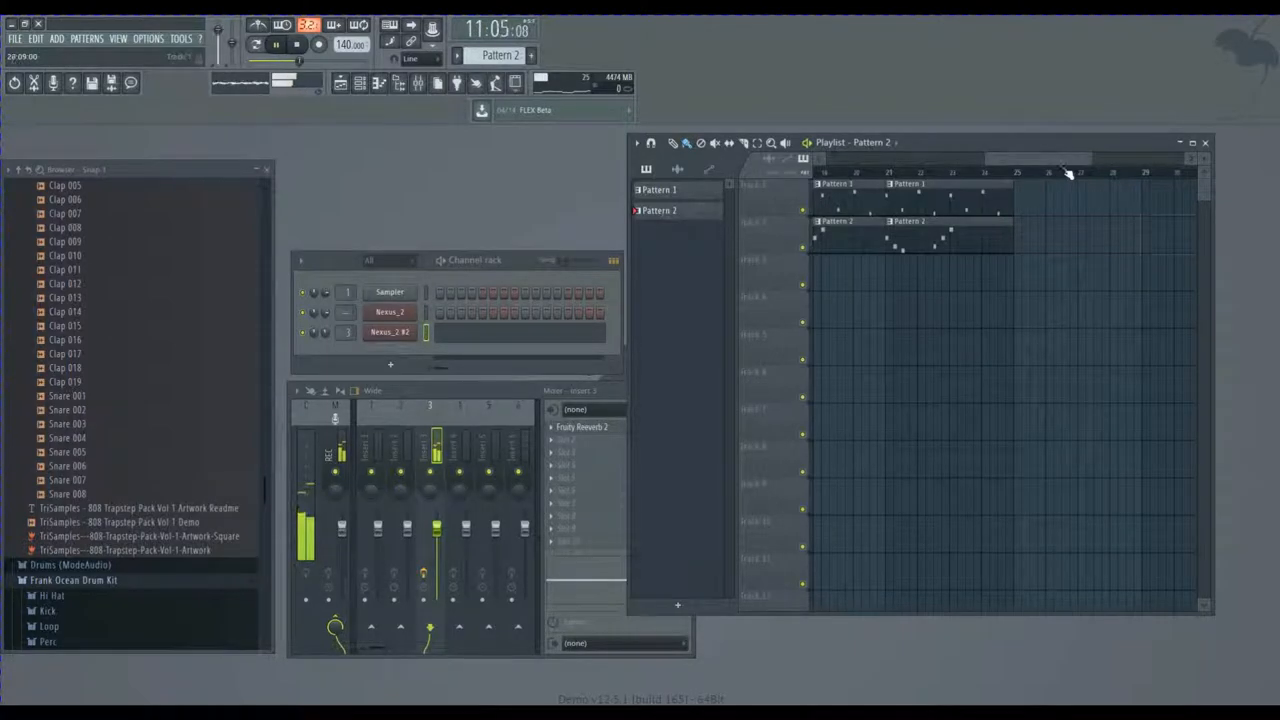
left_click(276, 44)
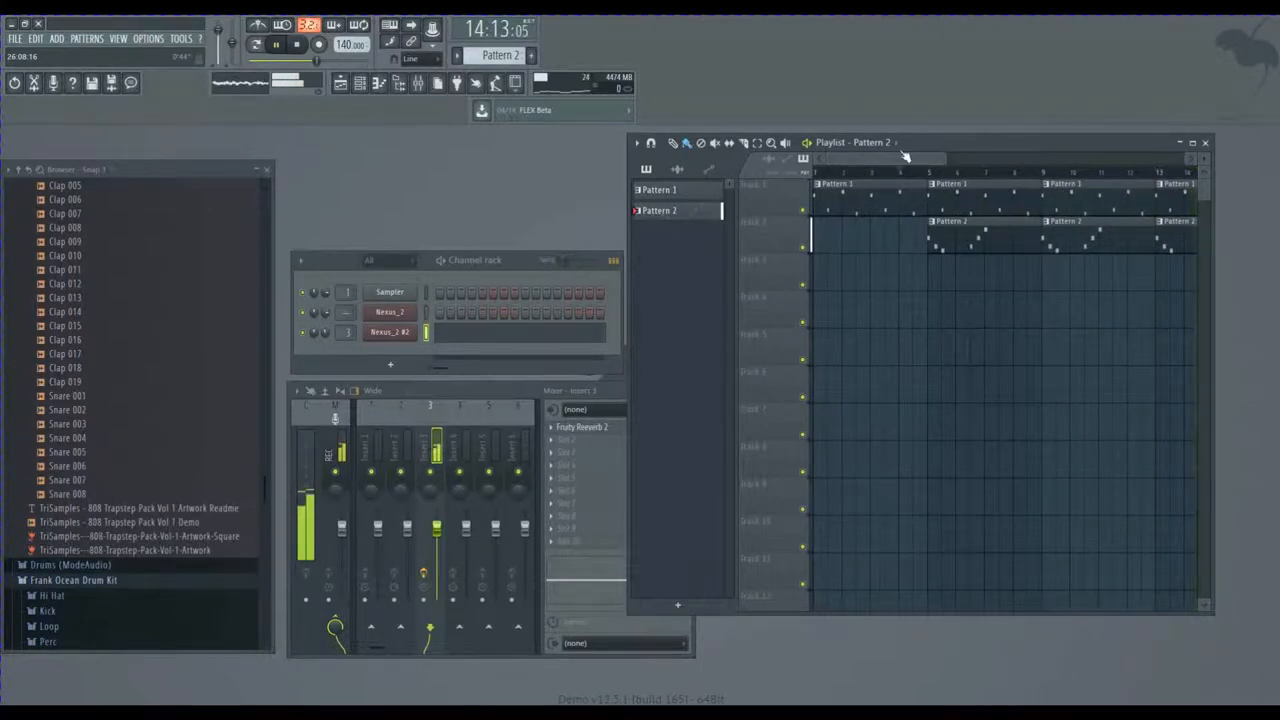
scroll("up", 3)
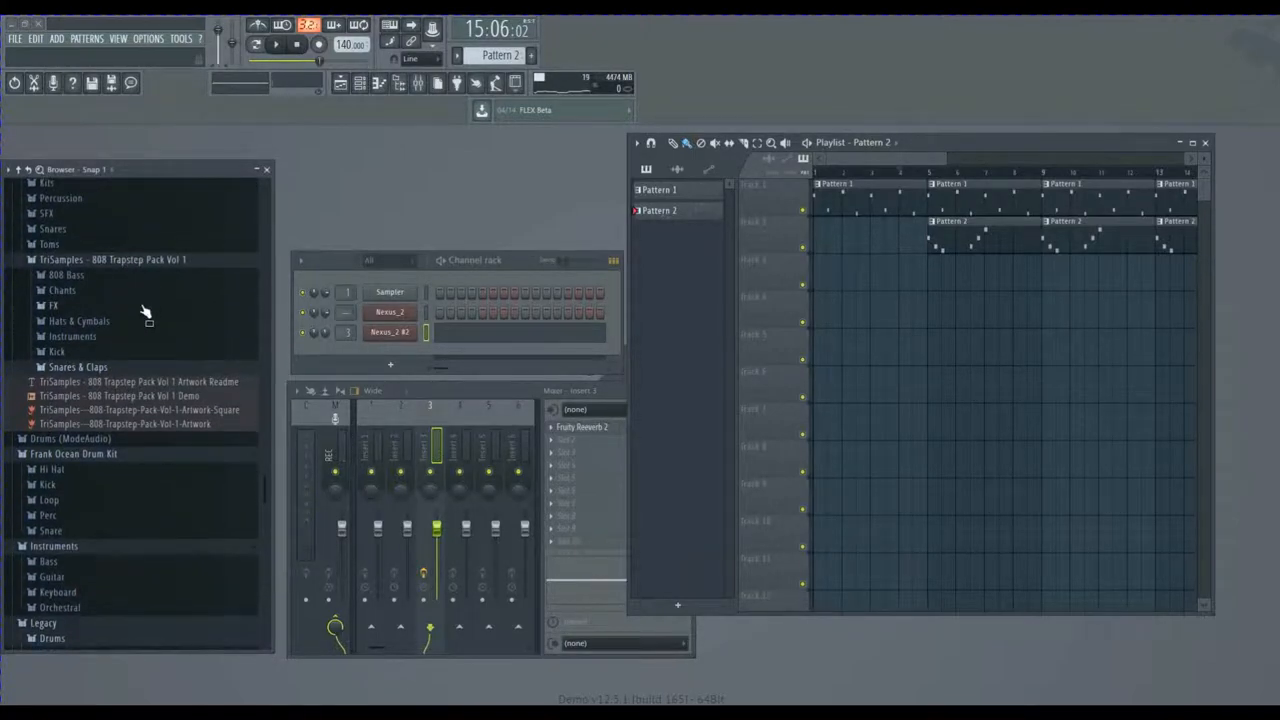
- Load a Cymatics hi-hat from Drums - One Shots > Hihats and repeat Pattern 3 along track 3
scroll("up", 3)
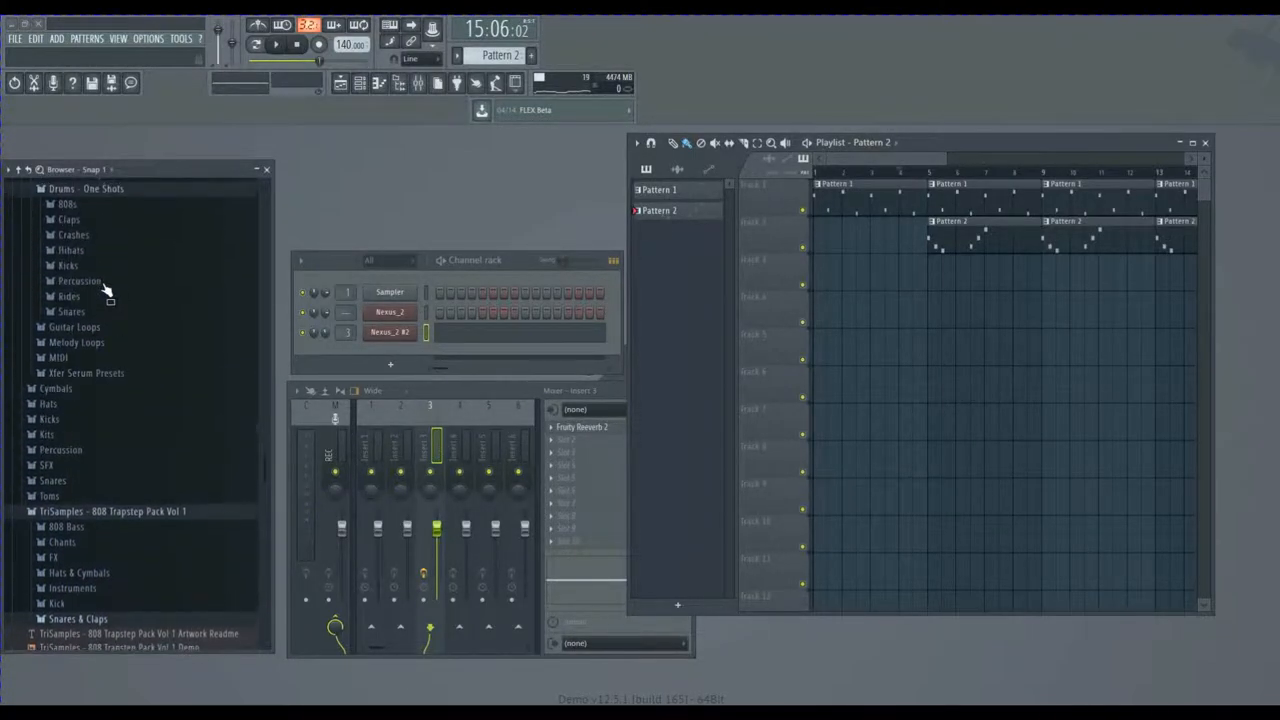
left_click(70, 250)
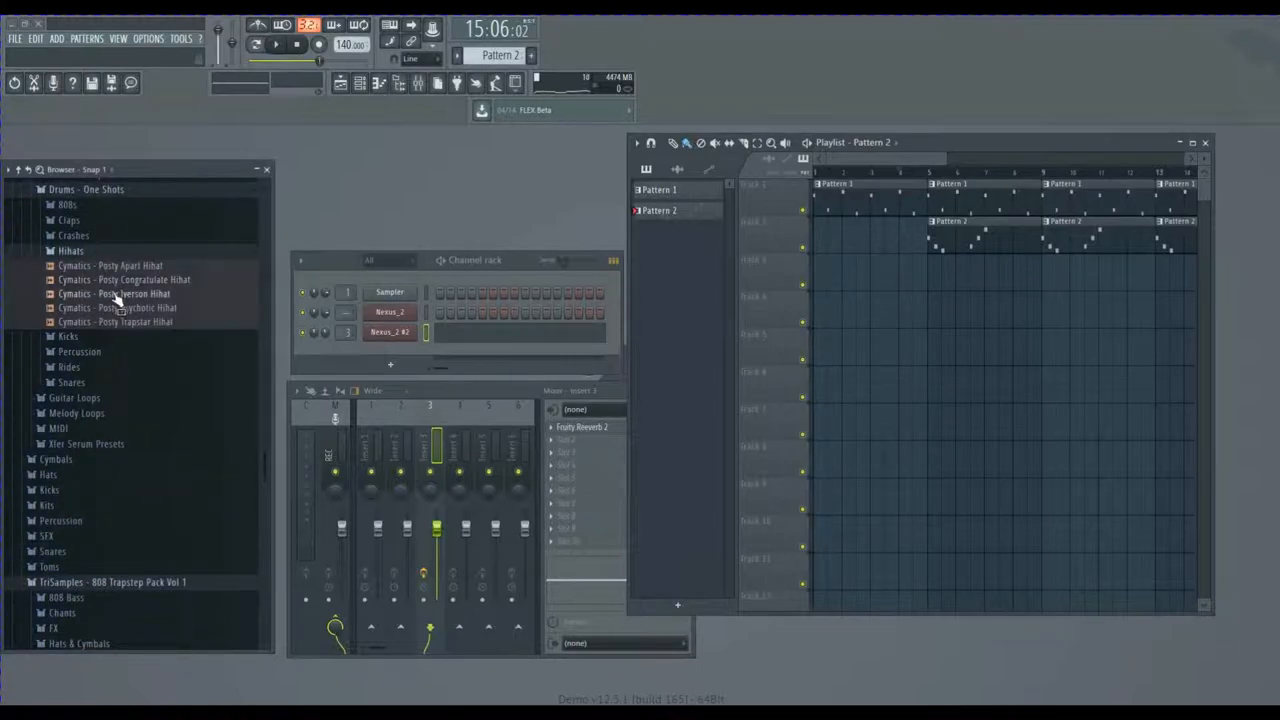
left_click(110, 264)
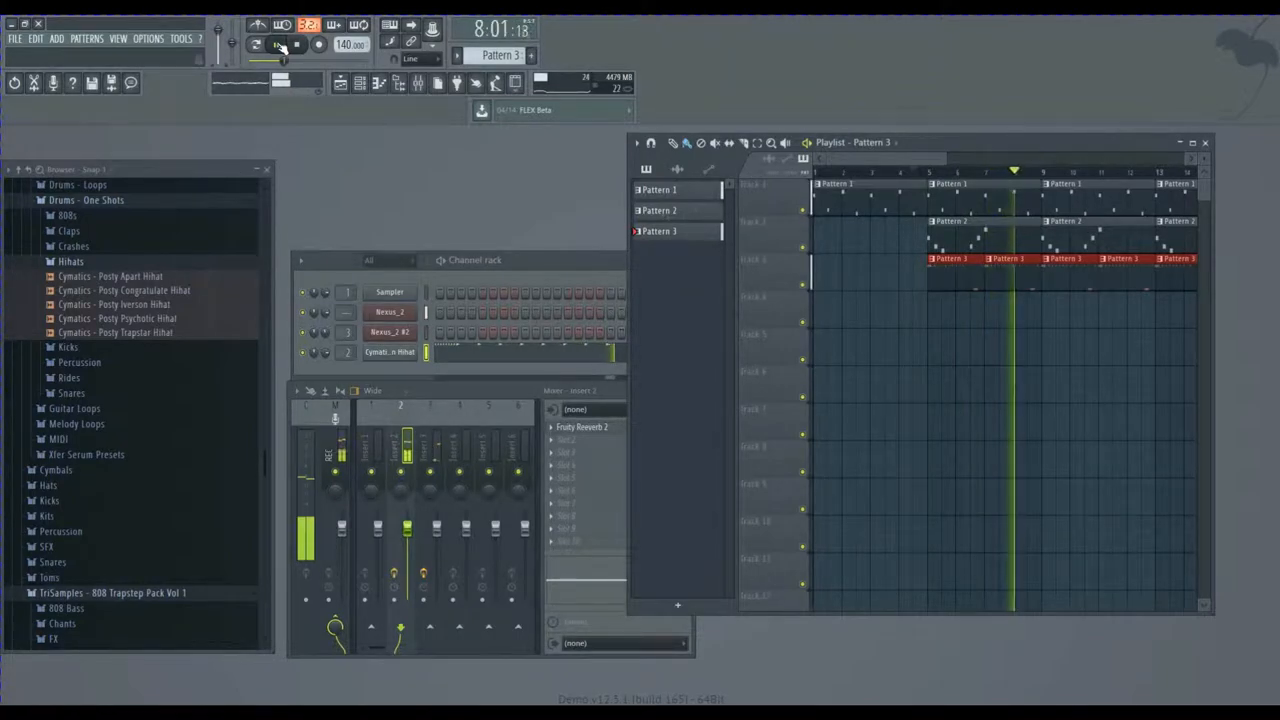
left_click(256, 24)
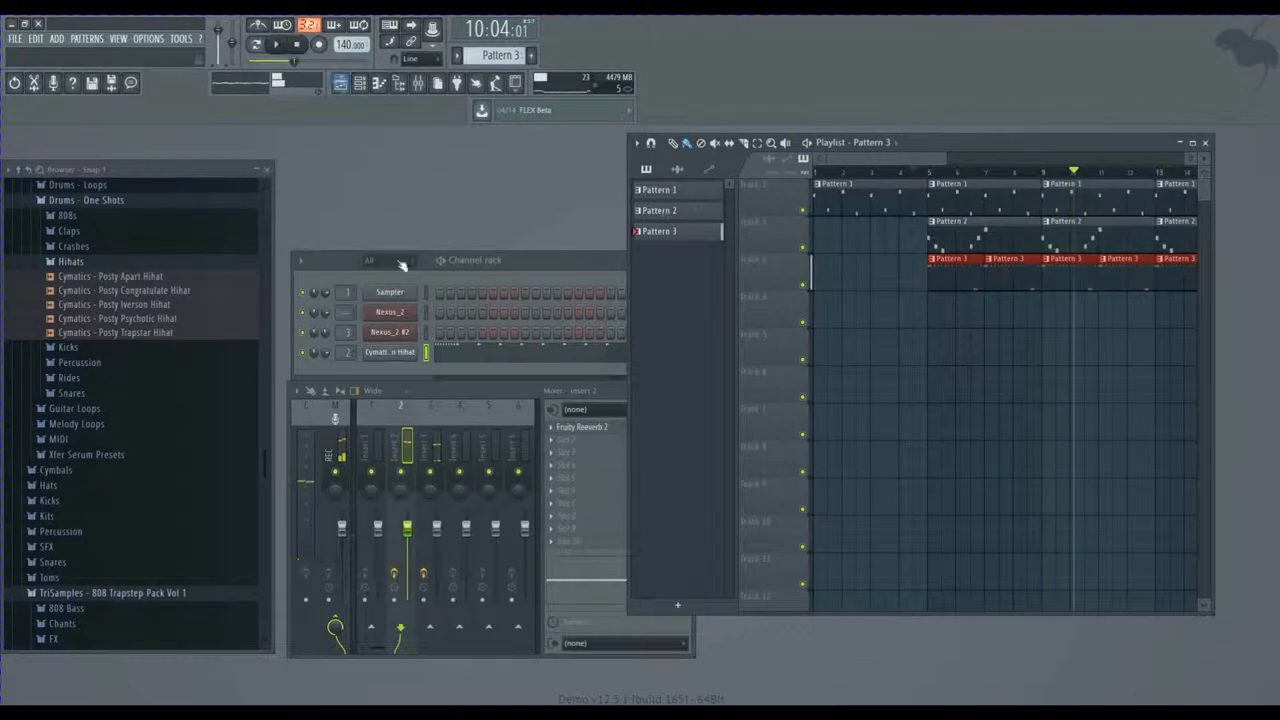
left_click(70, 260)
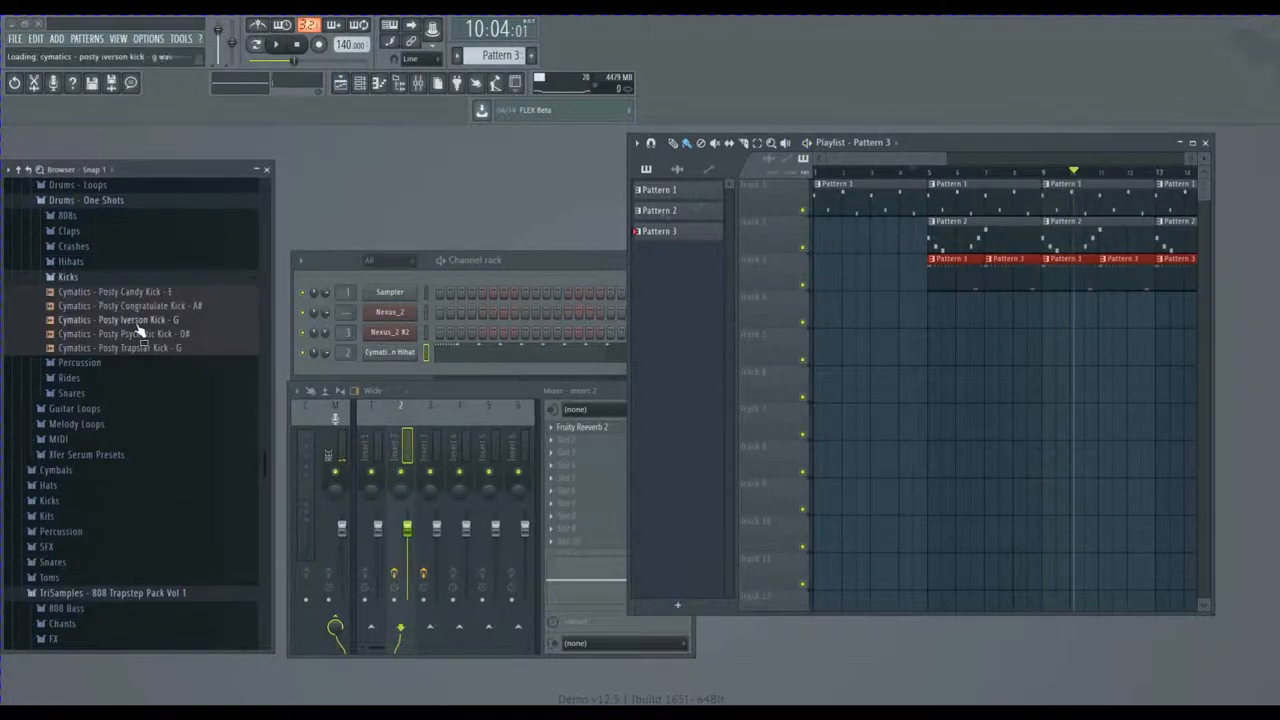
- Audition Cymatics kicks, load one and record its Pattern 4 for track 4
left_click(120, 348)
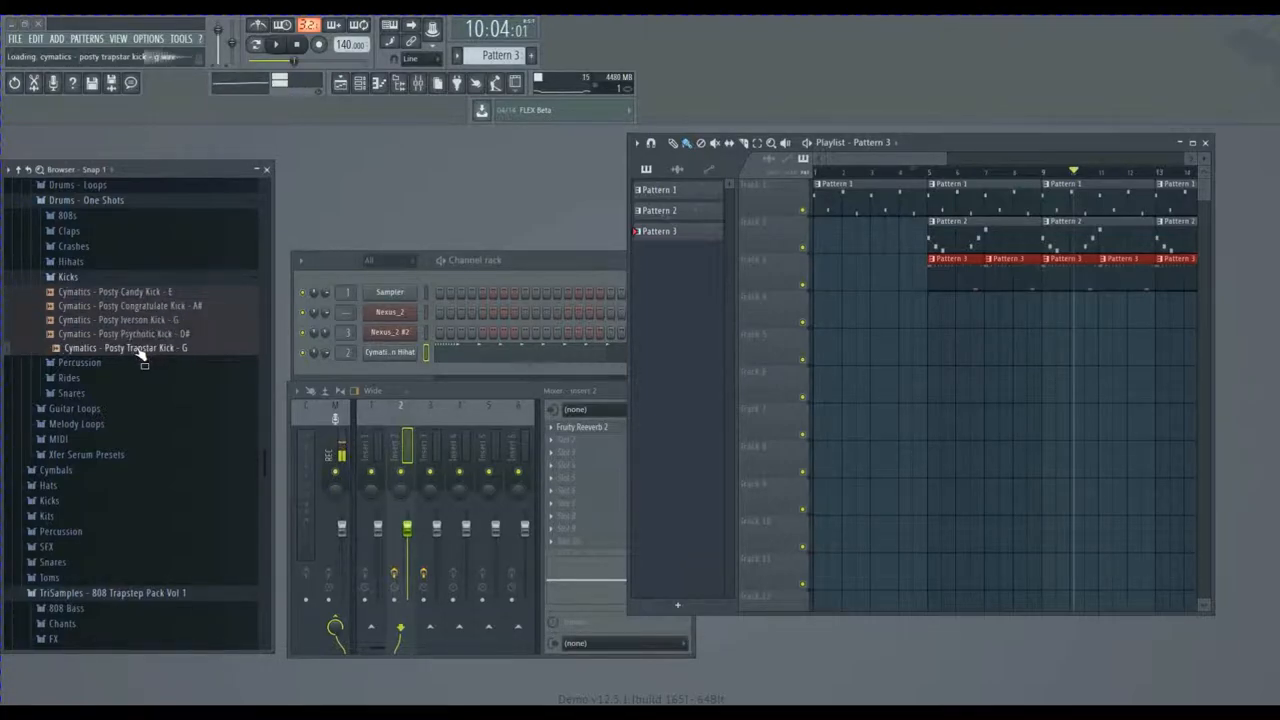
left_click(124, 332)
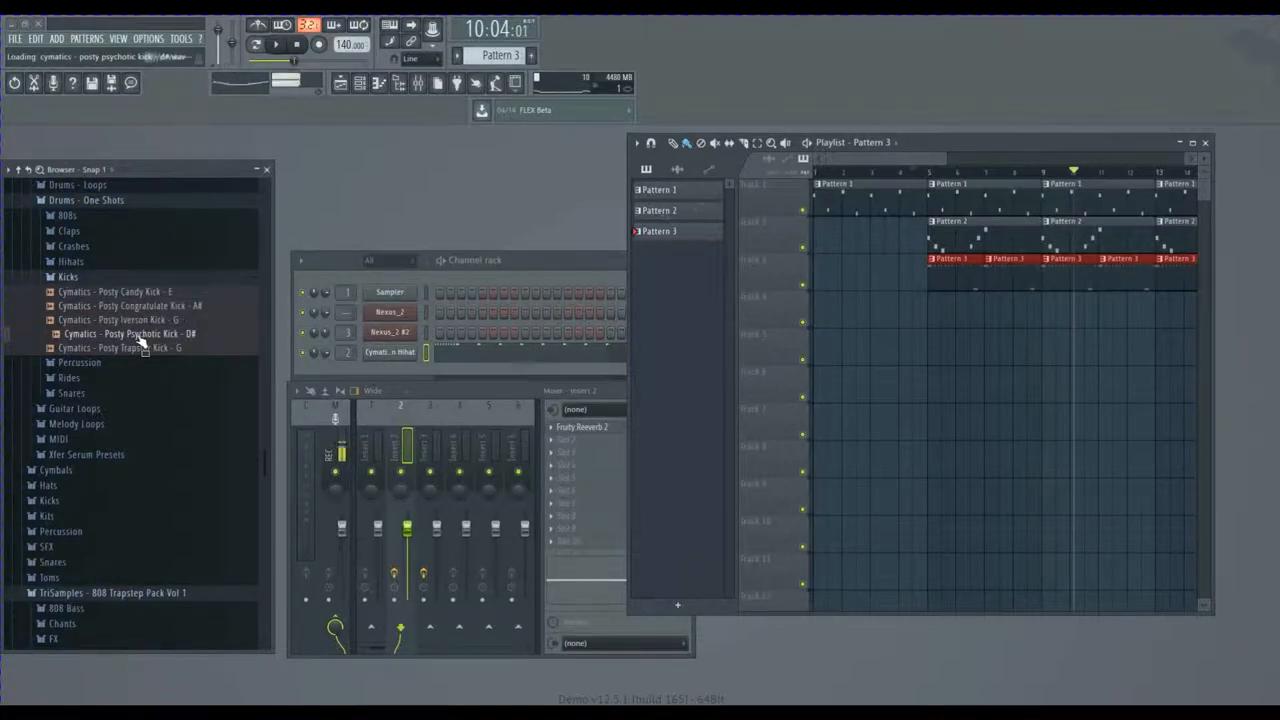
left_click(276, 44)
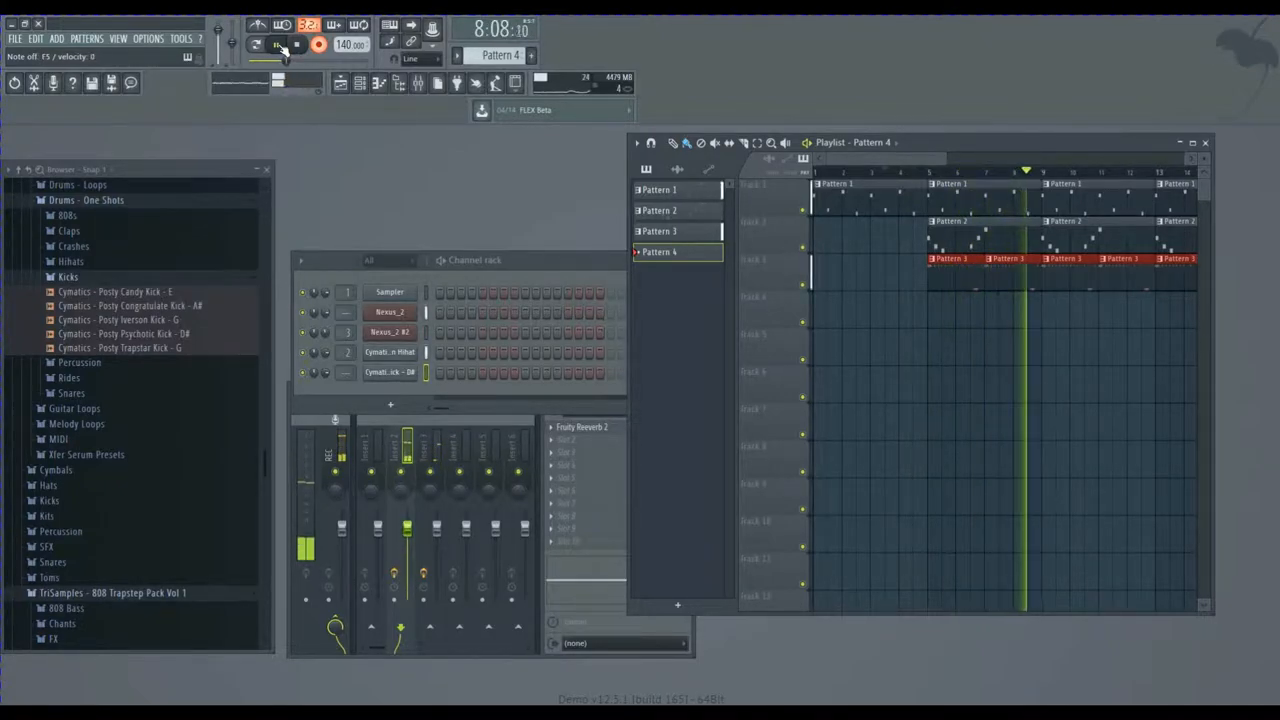
left_click(276, 44)
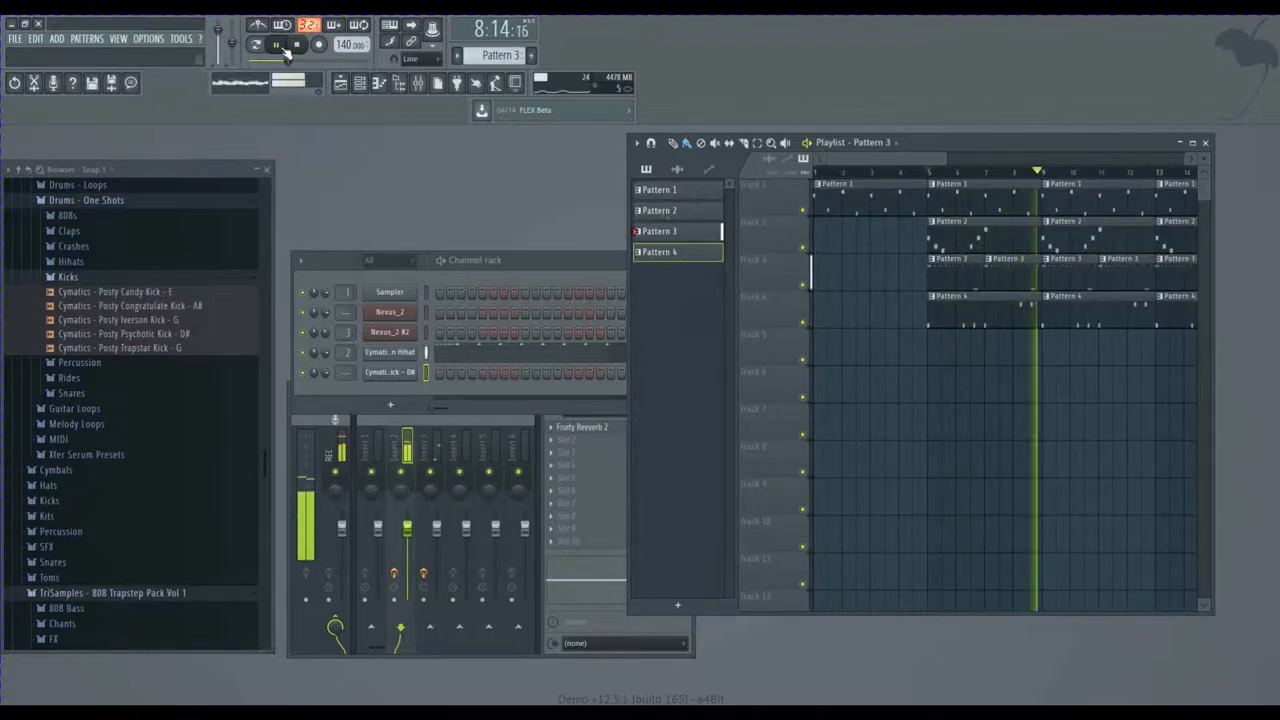
left_click(68, 276)
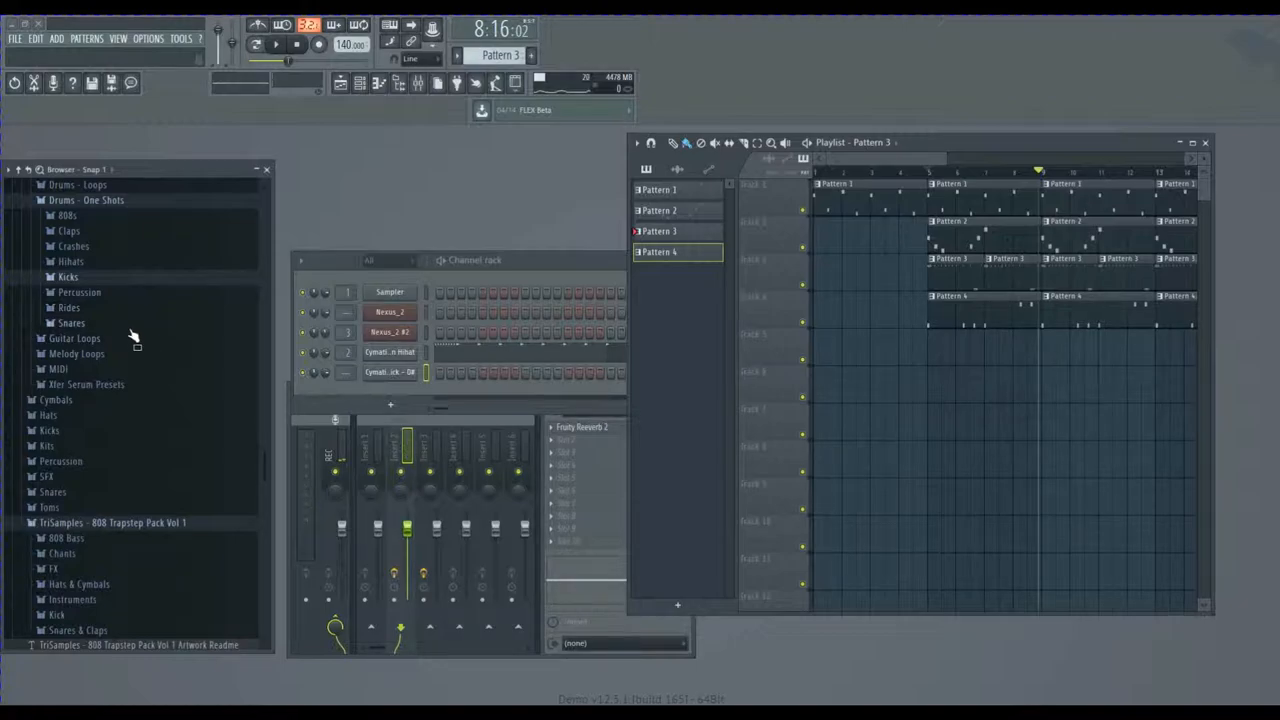
- Load a snare from the Frank Ocean Drum Kit and record its hits into Pattern 5
scroll("down", 3)
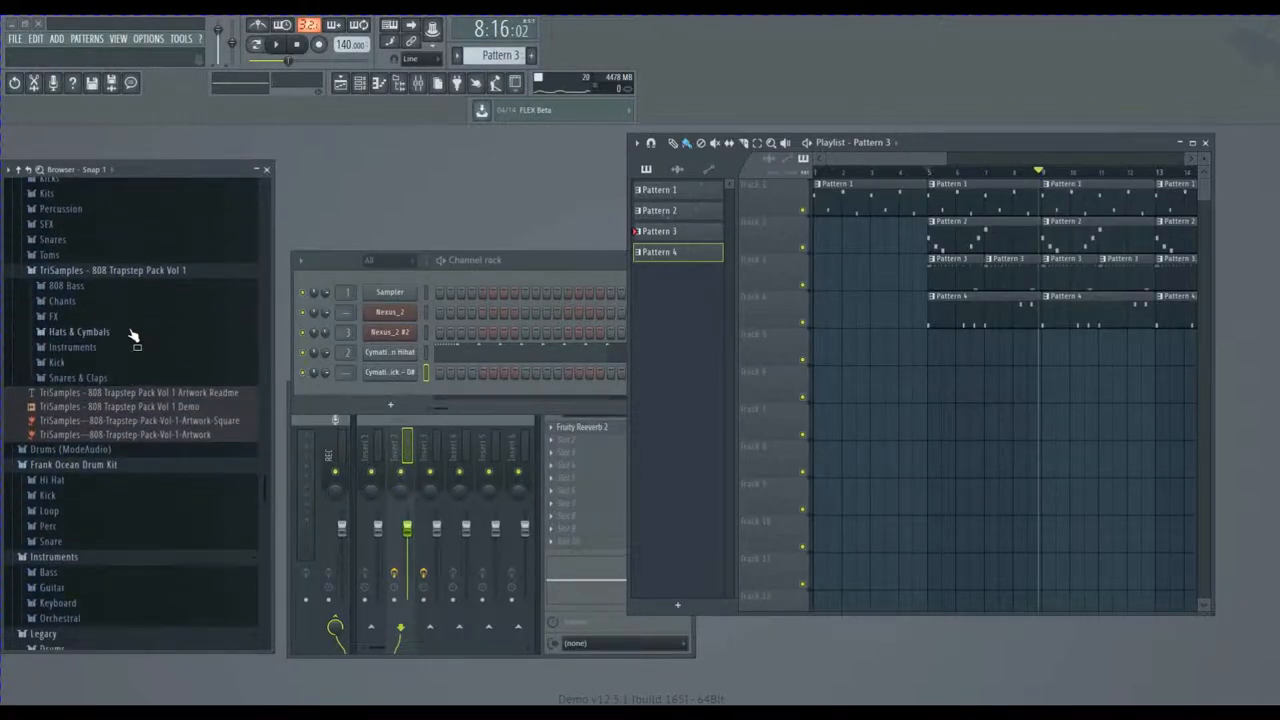
scroll("down", 3)
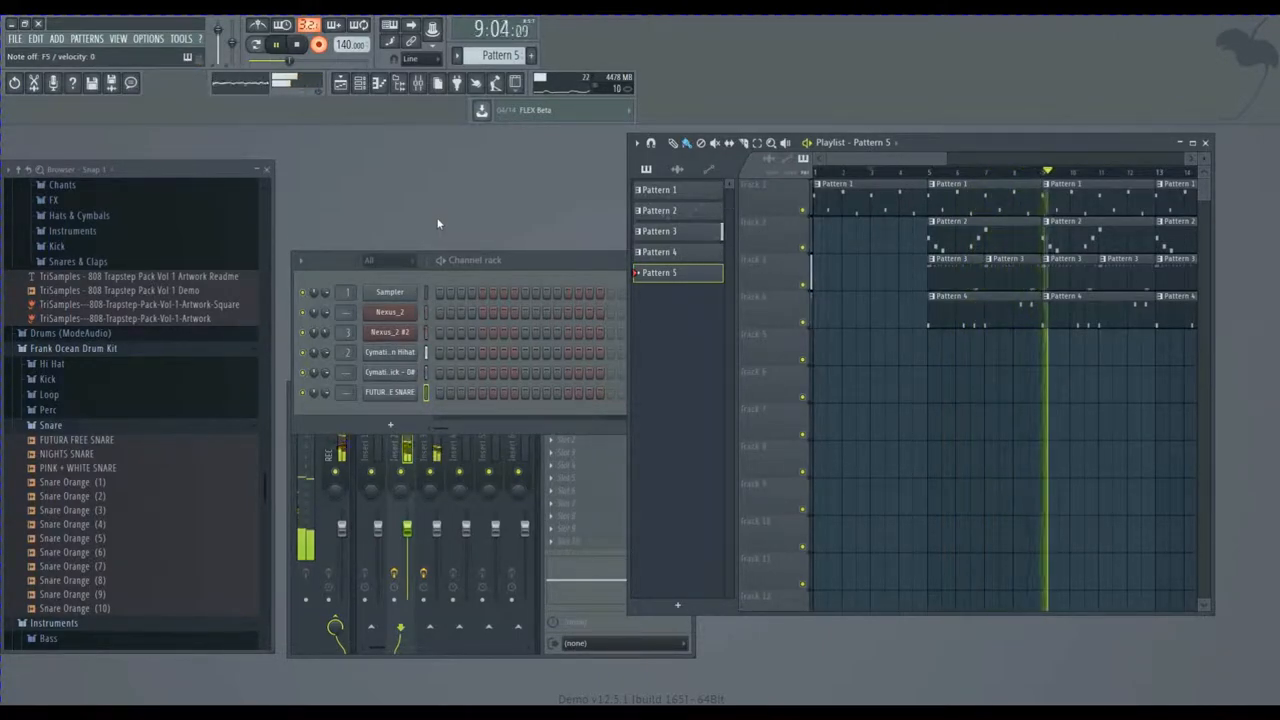
left_click(660, 292)
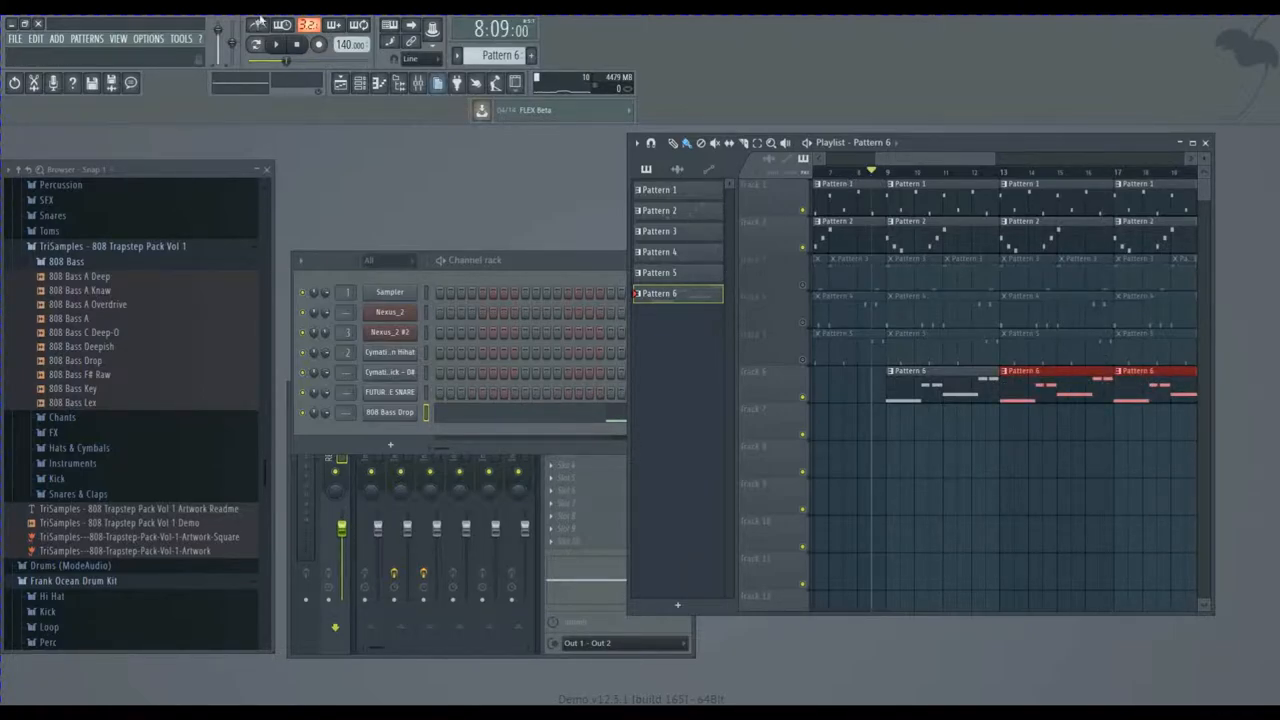
- Record the 808 Bass Drop into Pattern 6, fill all six tracks, and stop playback at the song start
left_click(276, 44)
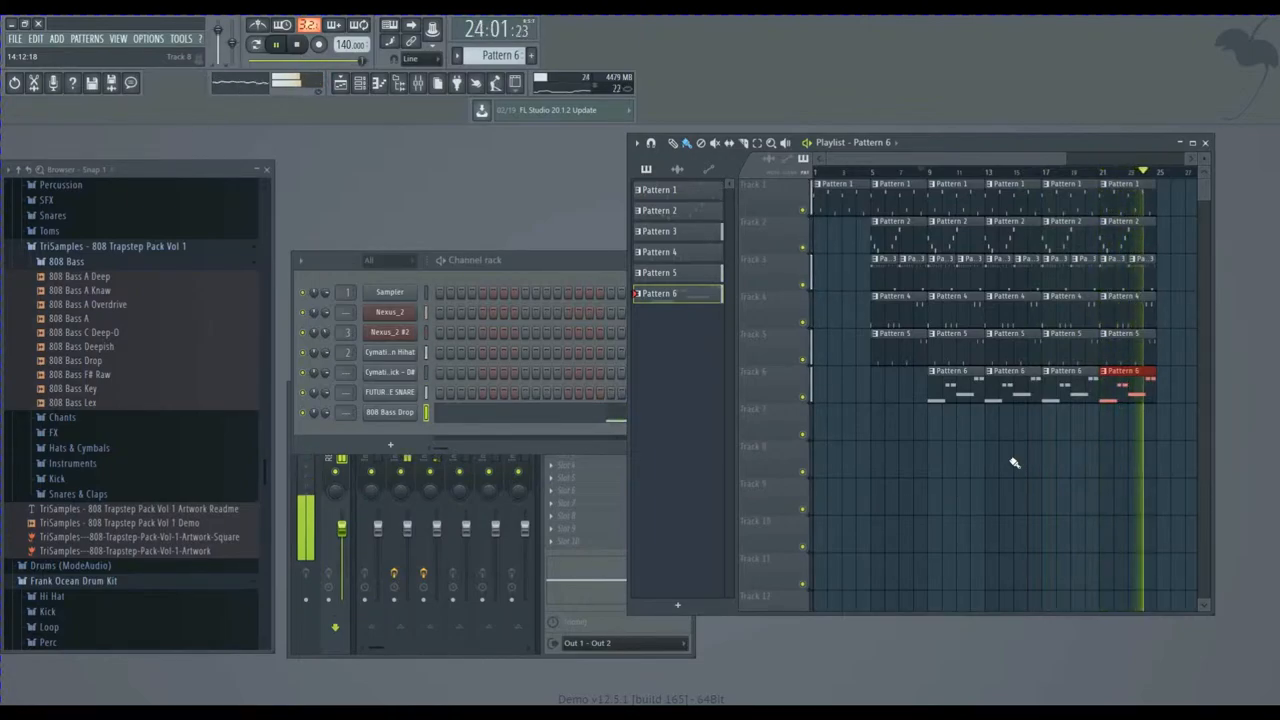
left_click(276, 44)
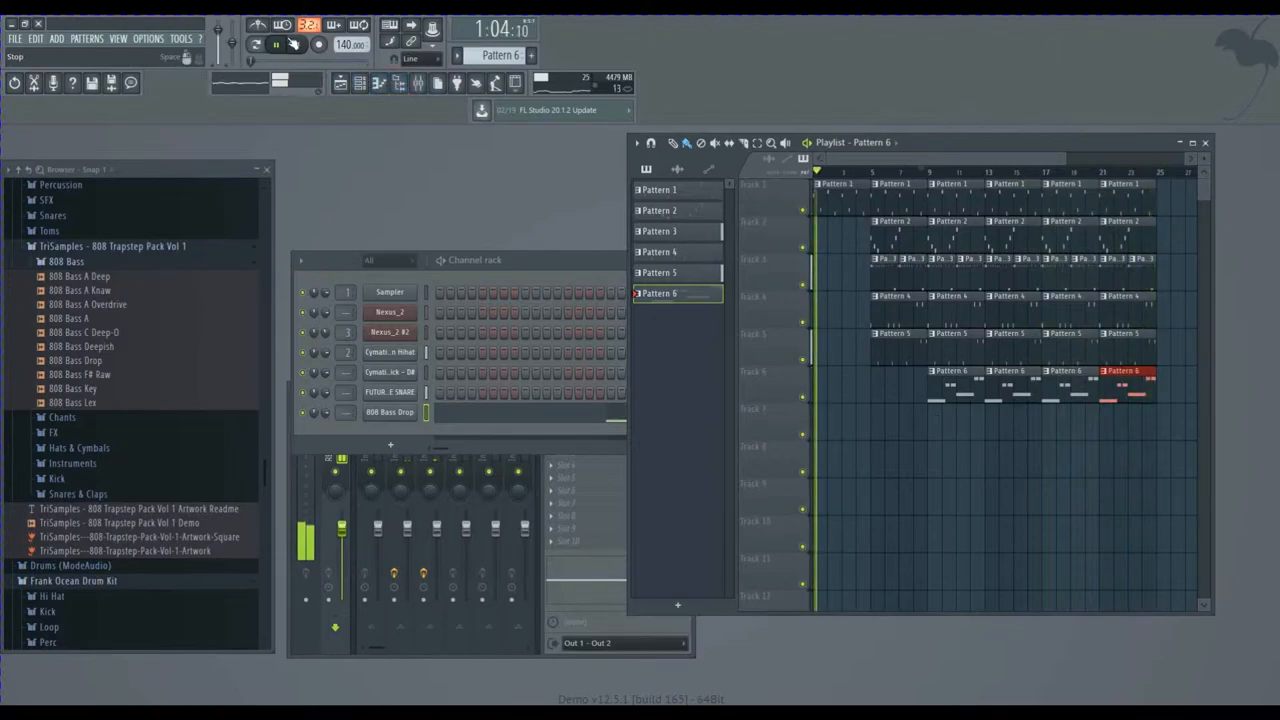